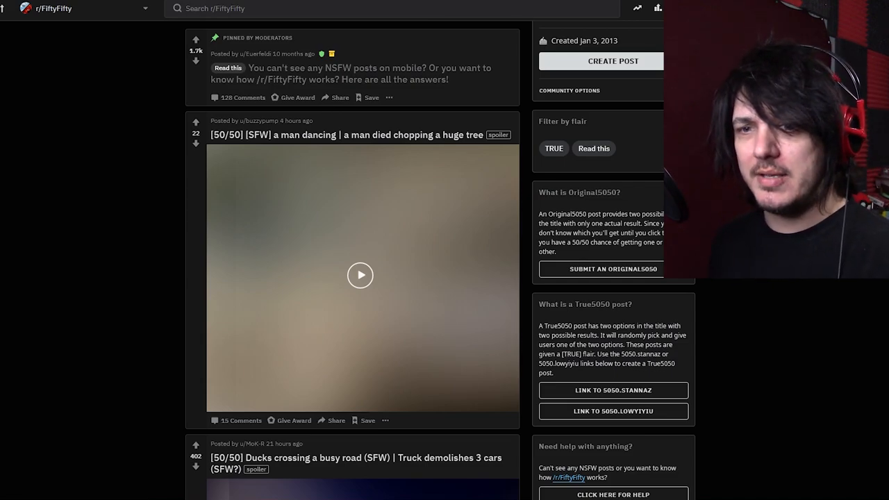
Step: Open the 'a man dancing | a man died chopping a huge tree' post and let its video play through
left_click(361, 276)
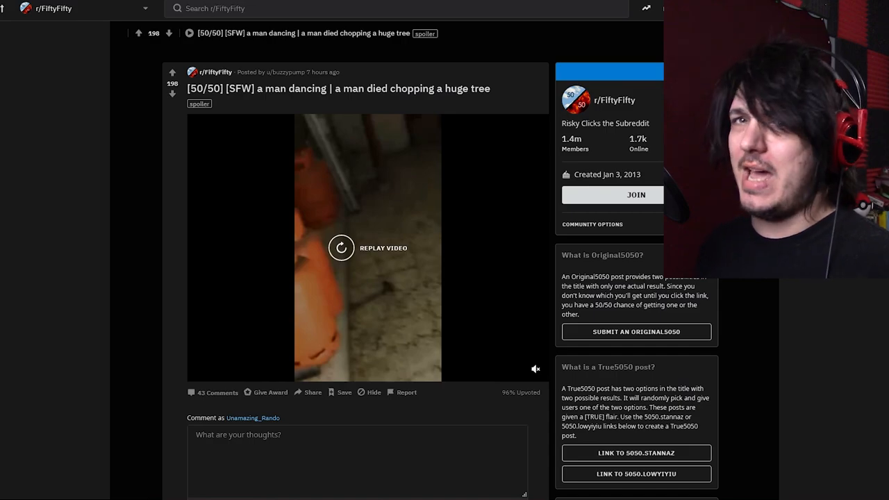
Step: Scroll the feed to the 'Ducks crossing a busy road' post and past it after watching
scroll("down", 3)
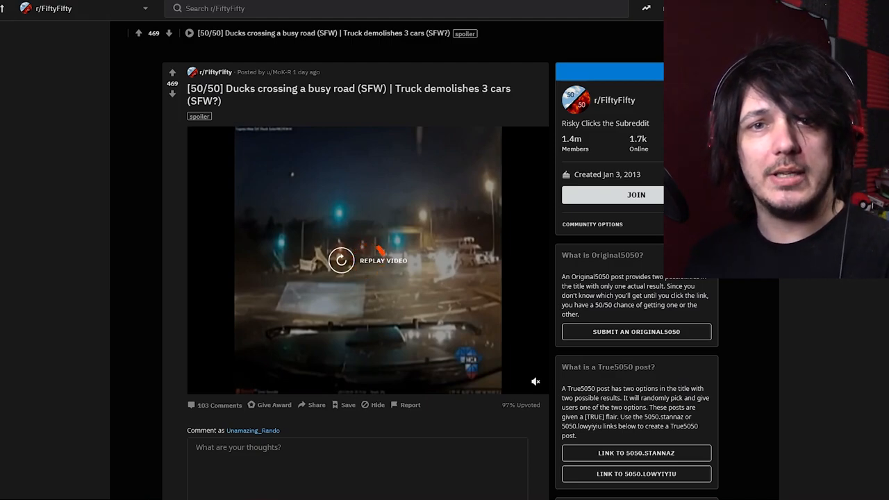
scroll("down", 3)
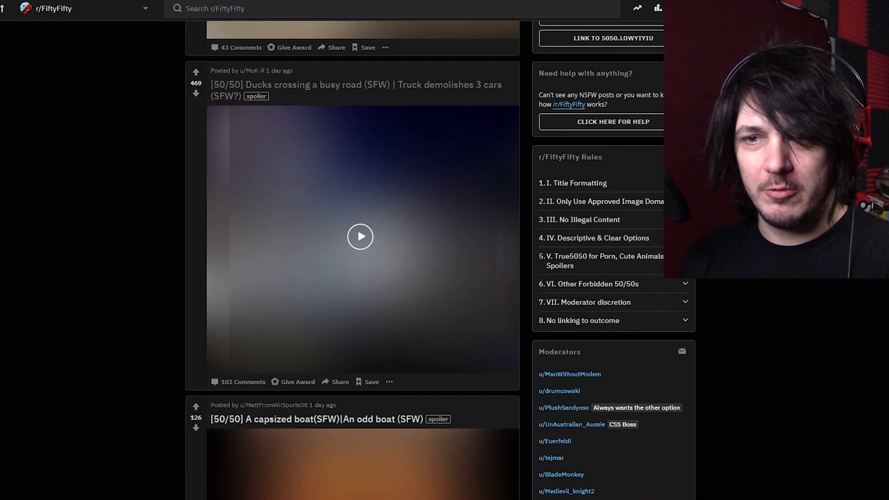
Step: Open the 'A capsized boat | An odd boat' post to reveal the Odd Boat album cover, then continue down the feed
scroll("down", 3)
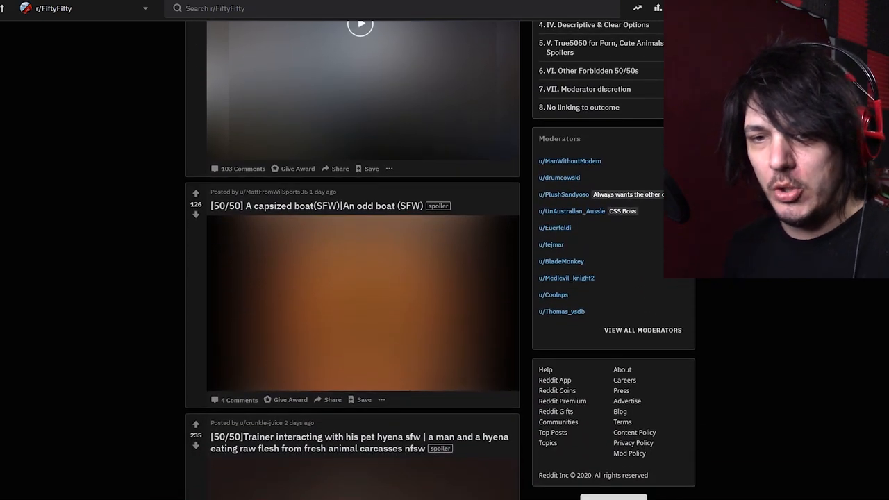
scroll("down", 3)
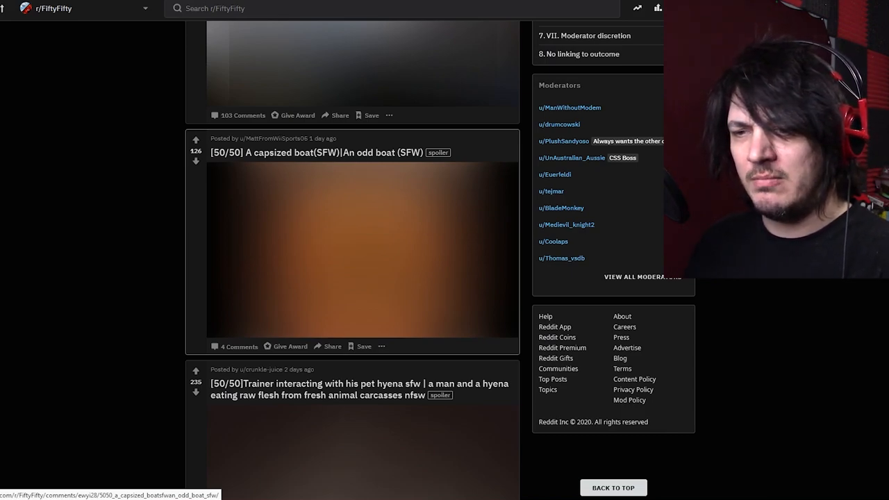
left_click(309, 152)
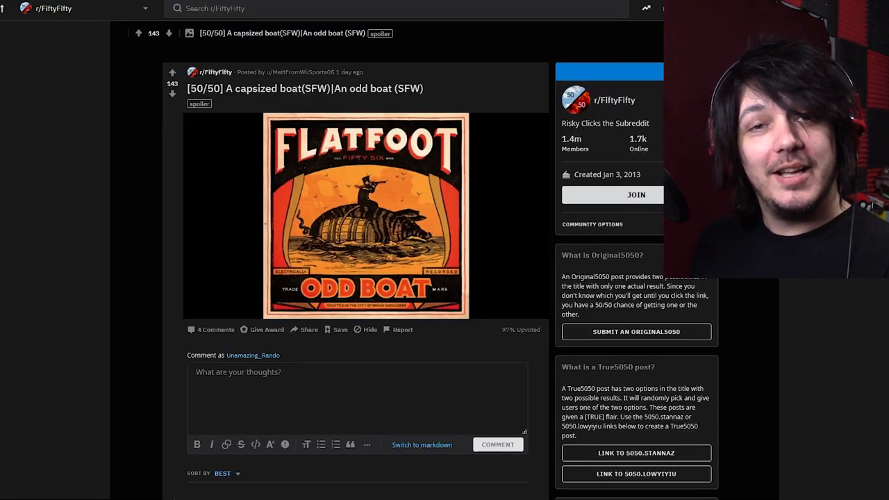
scroll("down", 3)
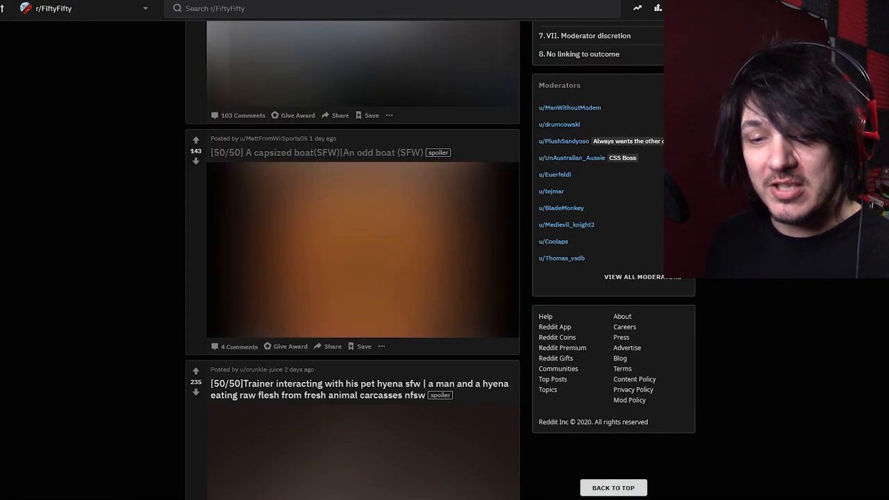
scroll("down", 3)
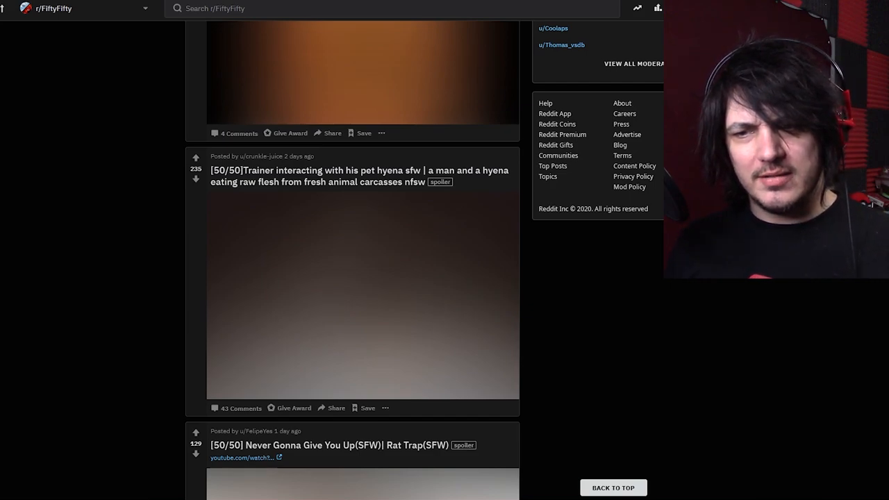
Step: Open the hyena trainer post to reveal it, then return to the feed
left_click(359, 176)
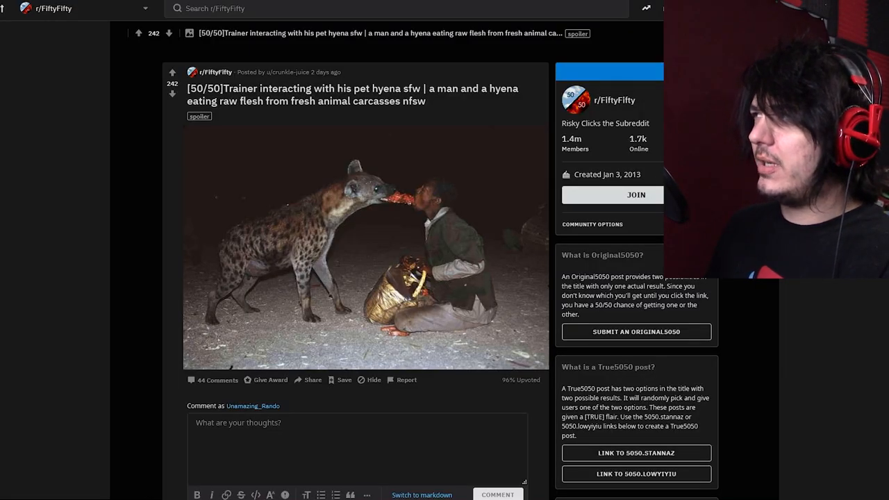
scroll("down", 3)
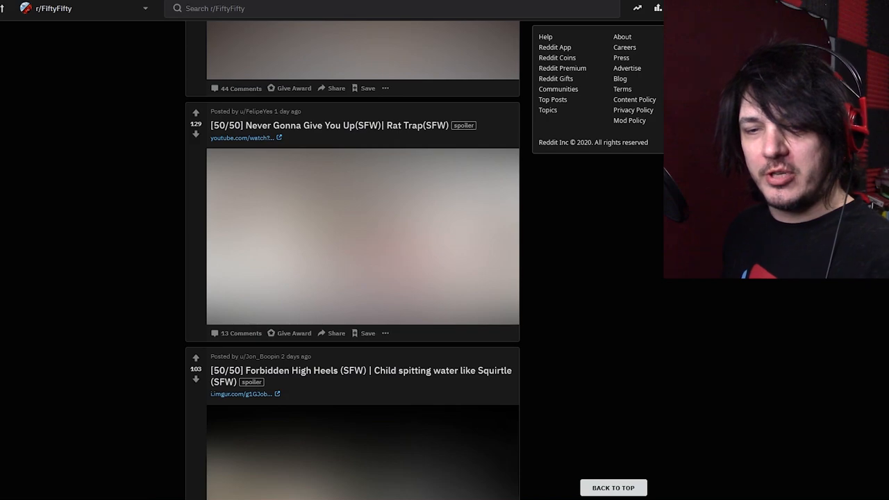
Step: Open the 'Never Gonna Give You Up | Rat Trap' post, revealing the Rat Trap content
left_click(328, 125)
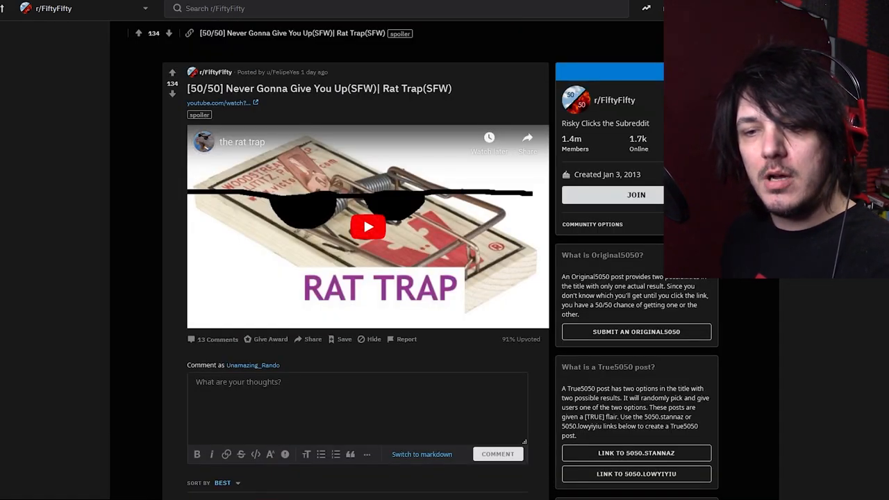
left_click(367, 227)
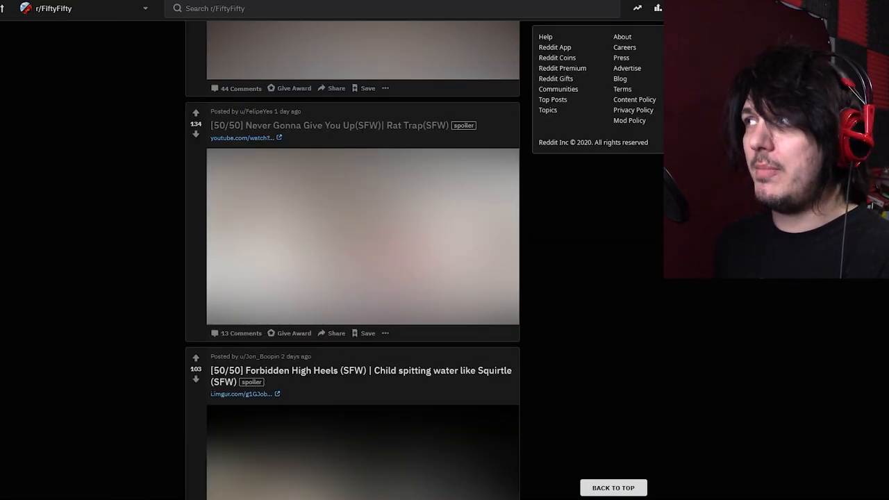
Step: Open the 'Forbidden High Heels | Child spitting water' post and scroll through the boot and foot X-ray
scroll("down", 3)
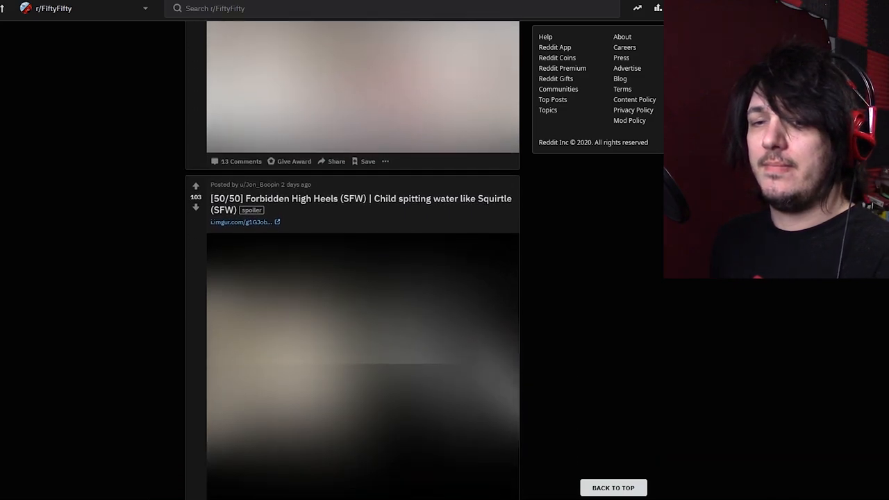
scroll("down", 3)
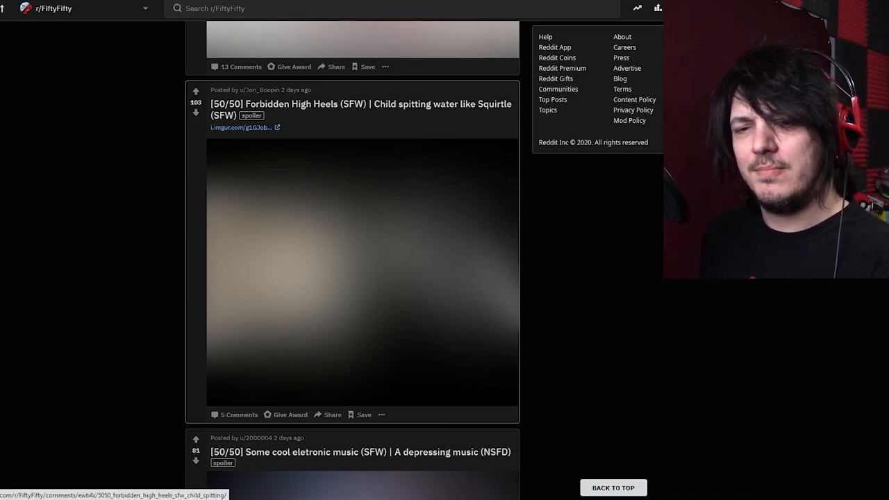
left_click(361, 110)
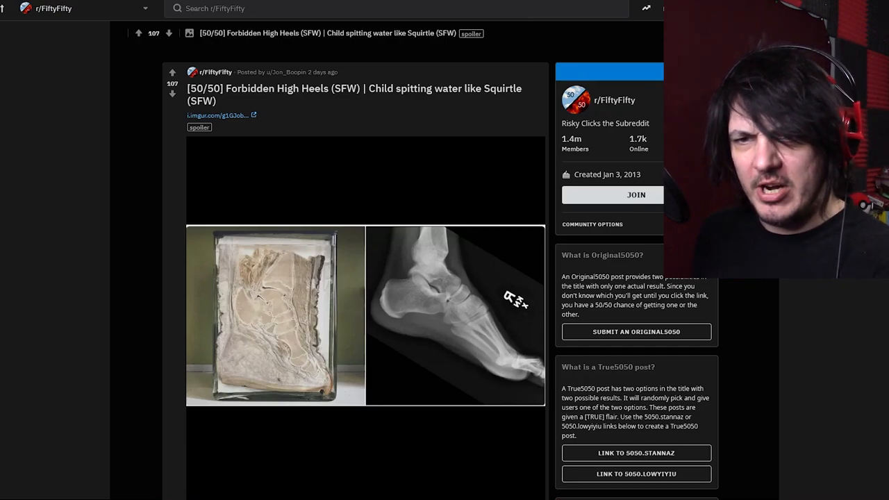
scroll("down", 3)
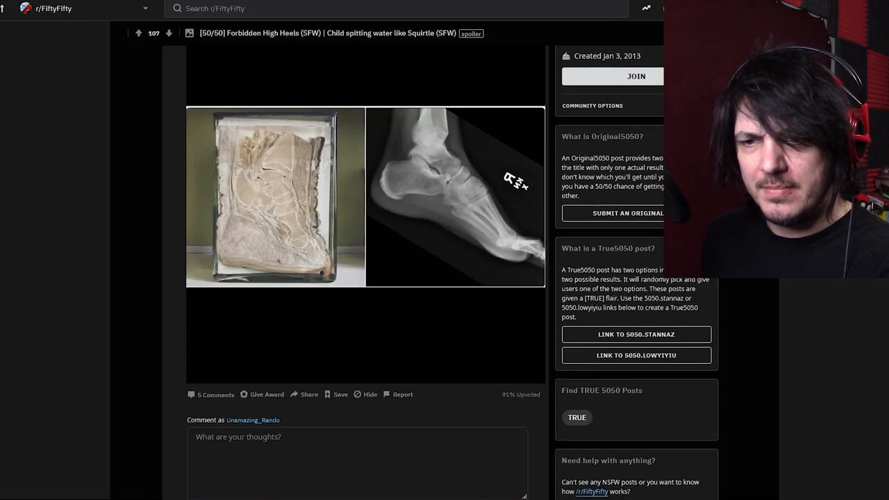
scroll("down", 3)
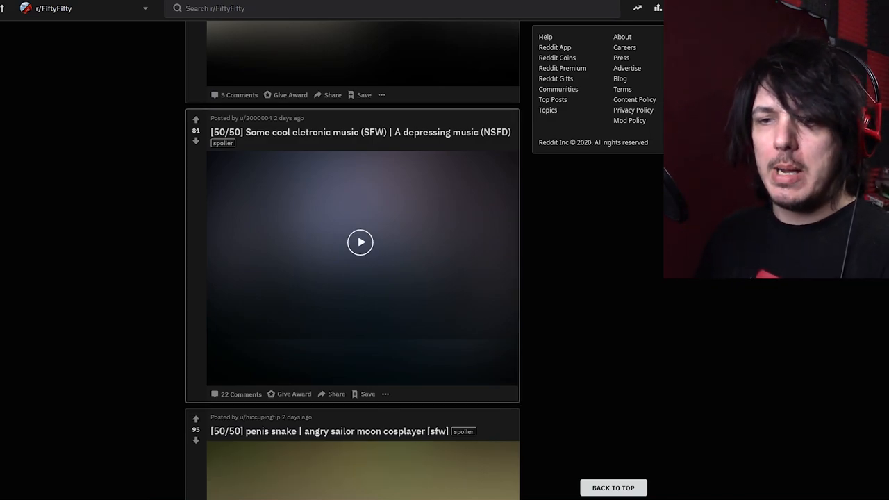
left_click(361, 132)
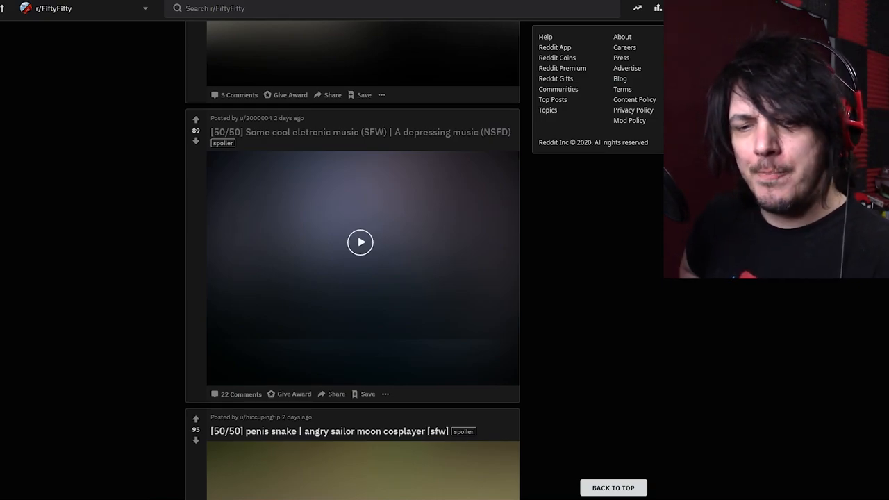
scroll("down", 3)
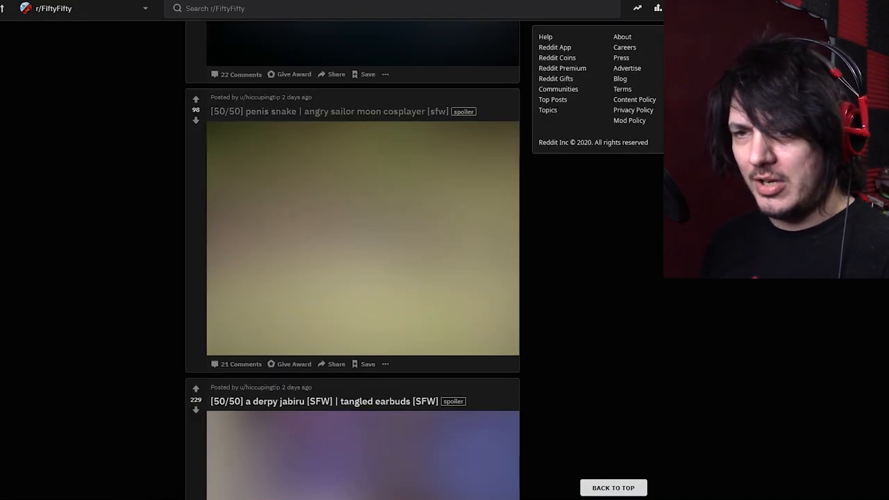
Step: Open the 'derpy jabiru | tangled earbuds' post to reveal the jabiru photo, then move on down the feed
scroll("down", 3)
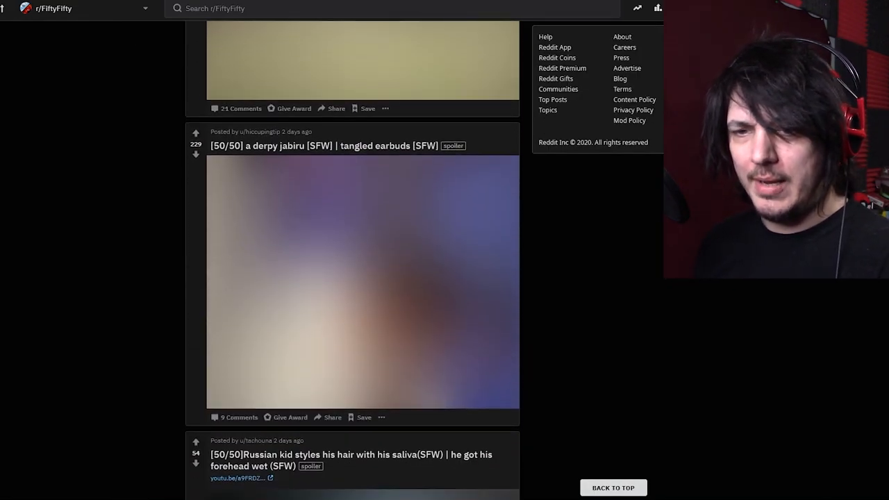
scroll("down", 3)
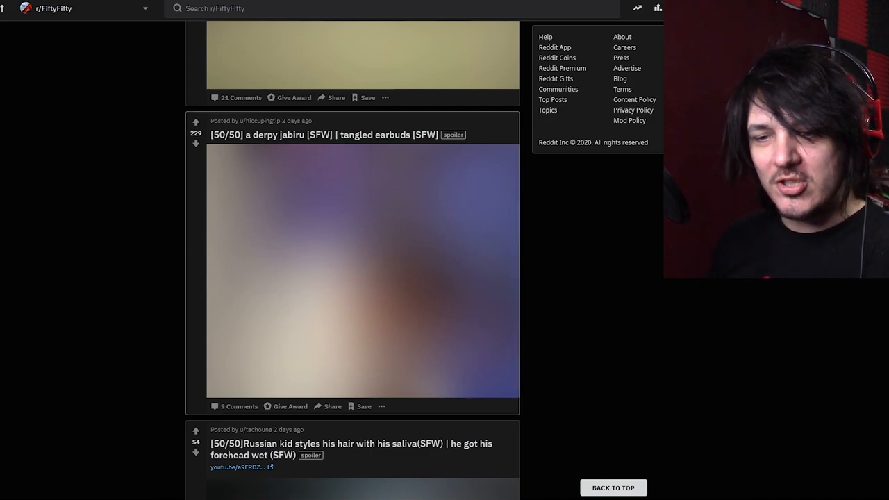
left_click(323, 135)
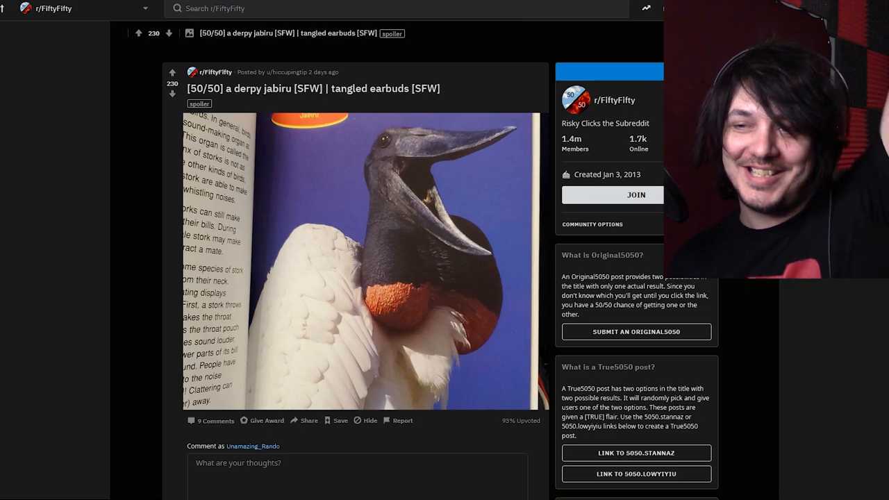
scroll("down", 3)
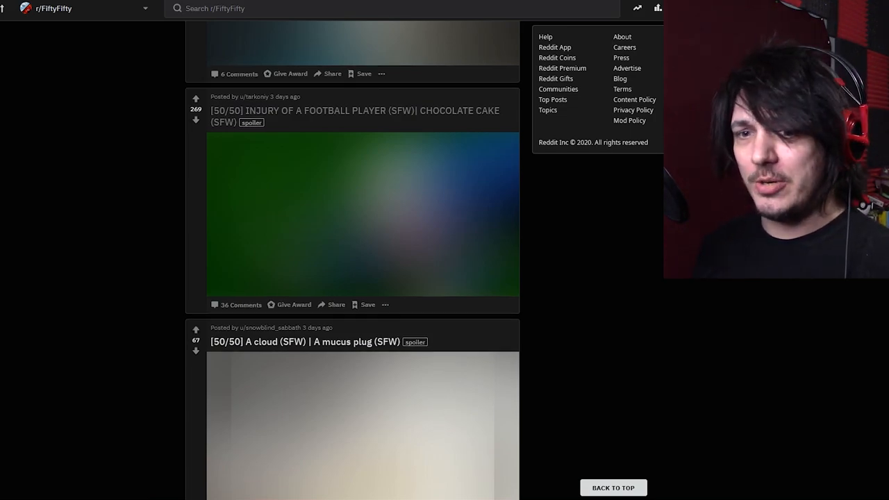
Step: Scroll the feed around the roach infested iPhone post and on to the Florida man post
scroll("down", 3)
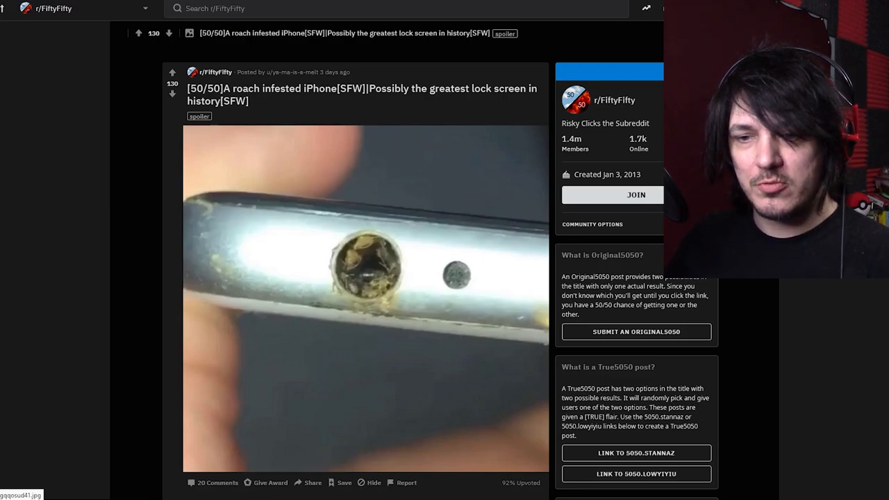
scroll("down", 3)
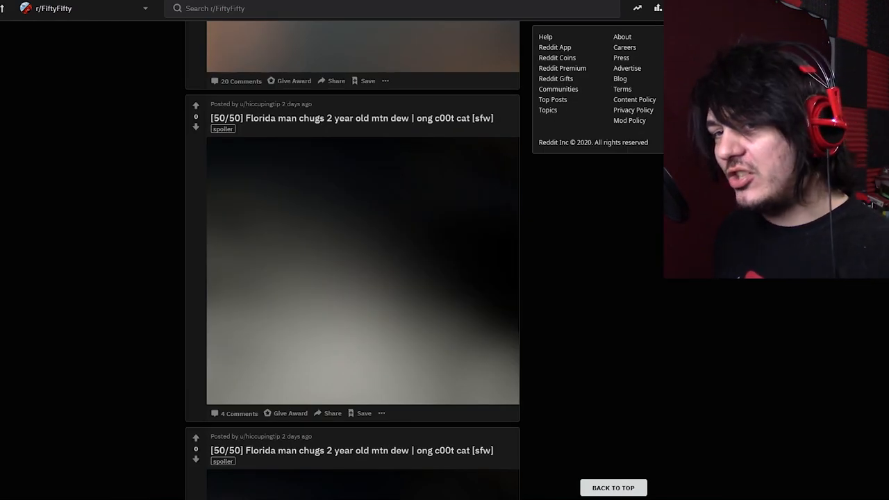